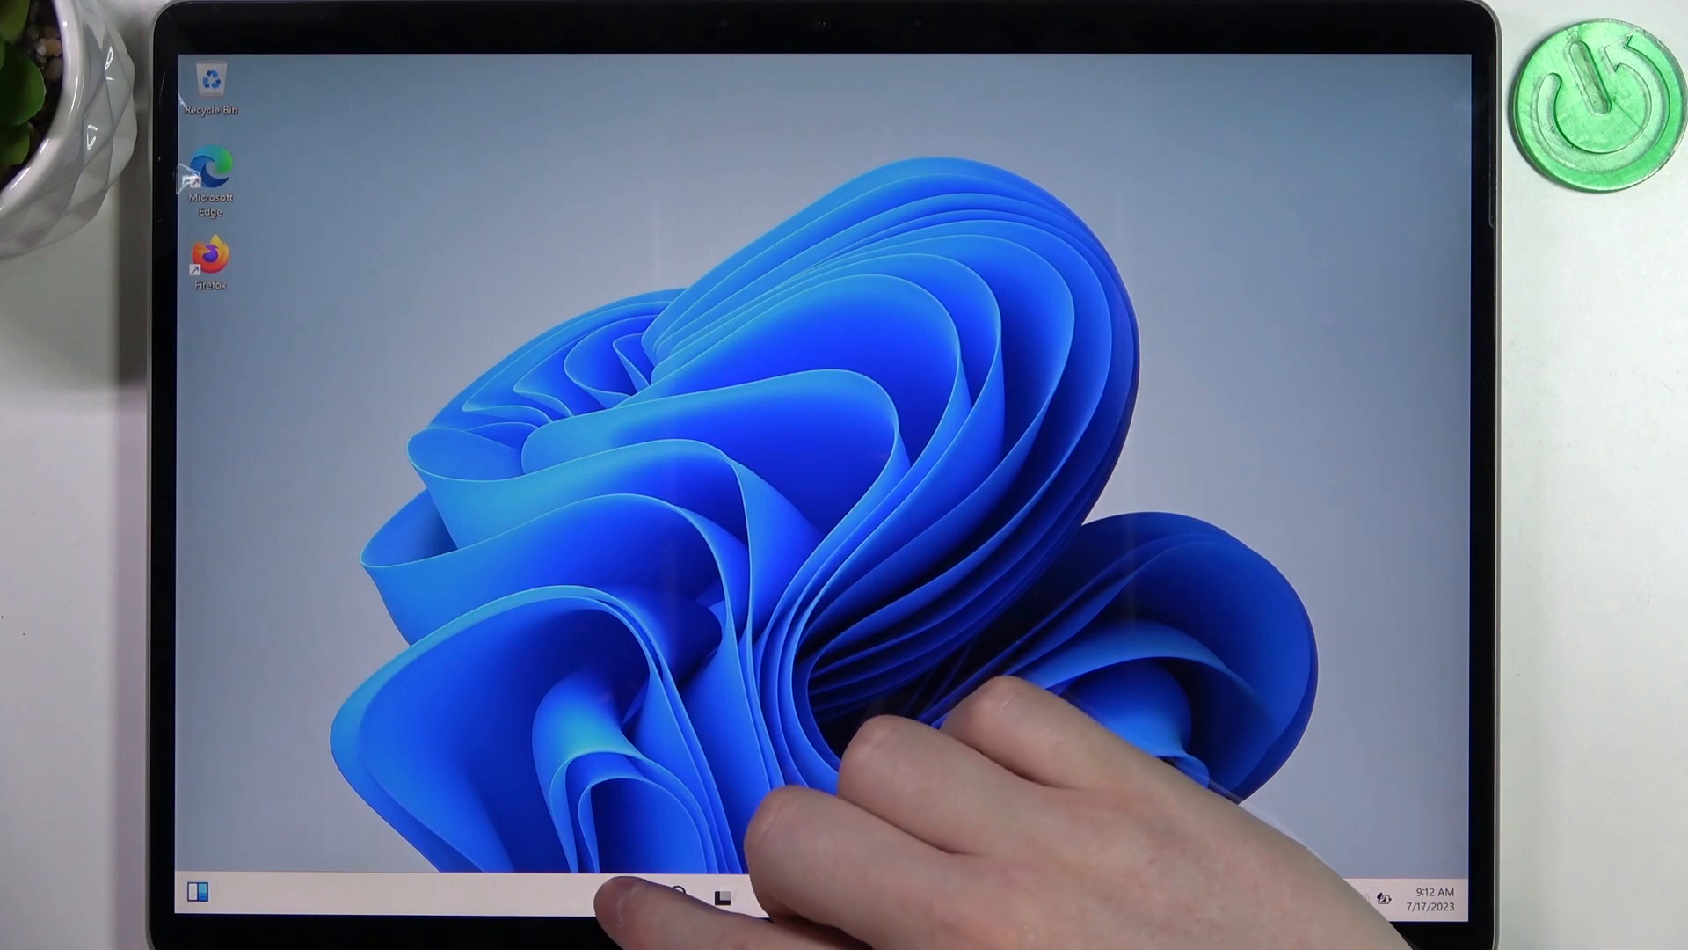
# - Launch the Settings app from the Start menu's pinned icons
pyautogui.click(630, 895)
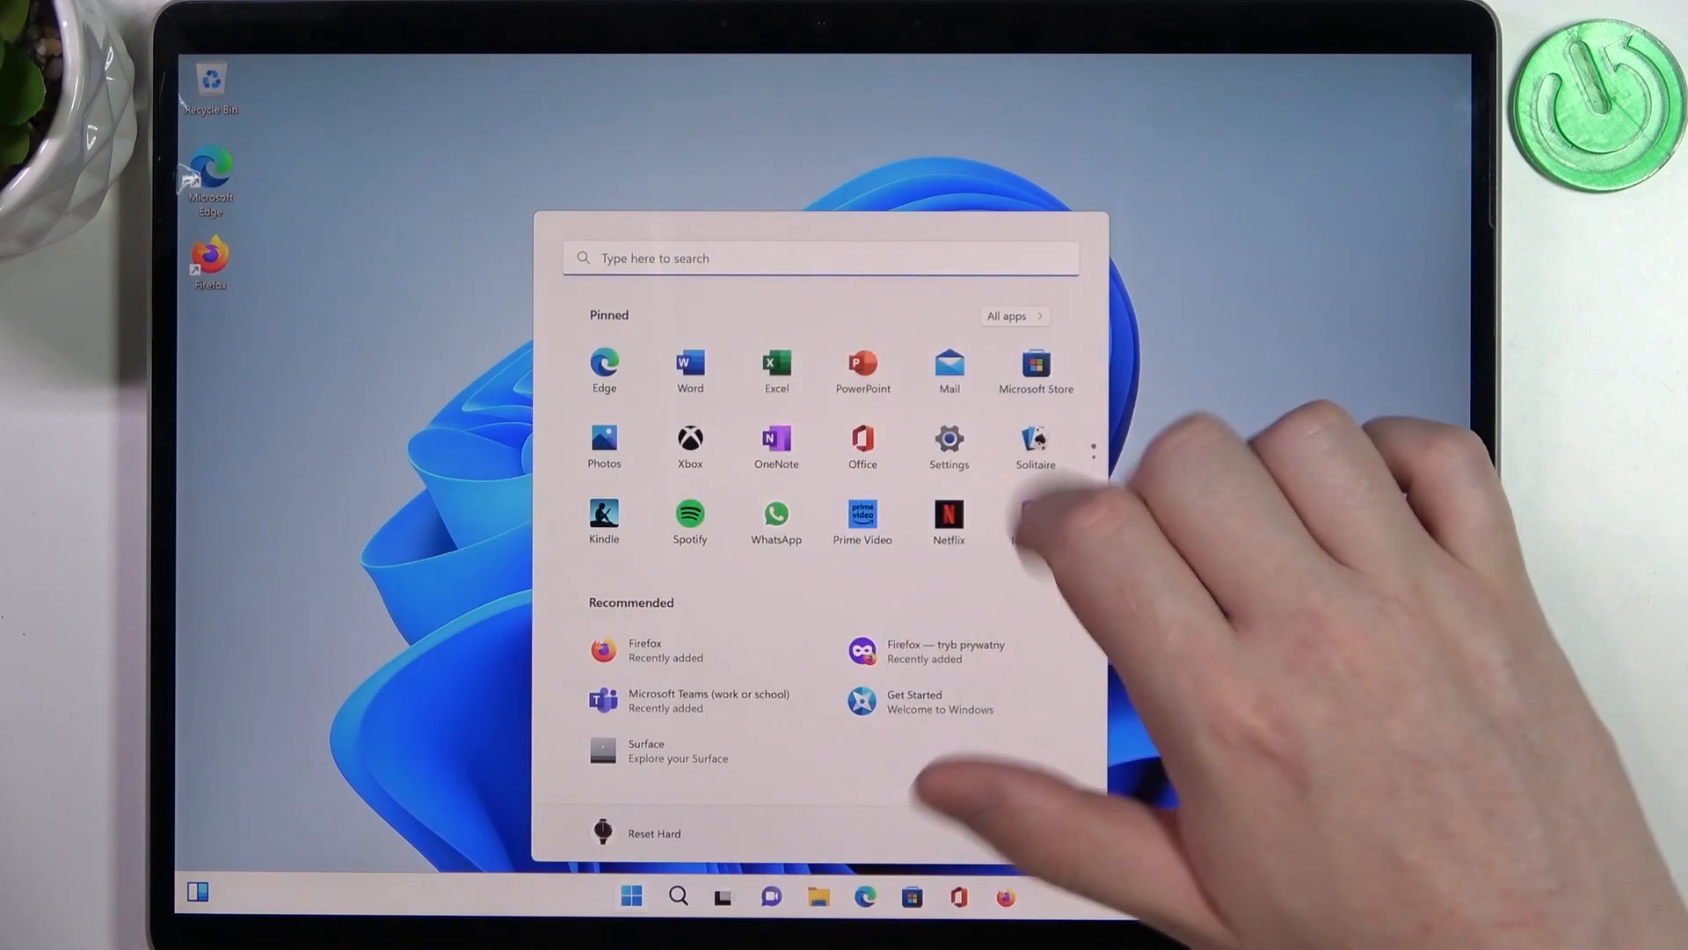
pyautogui.click(948, 442)
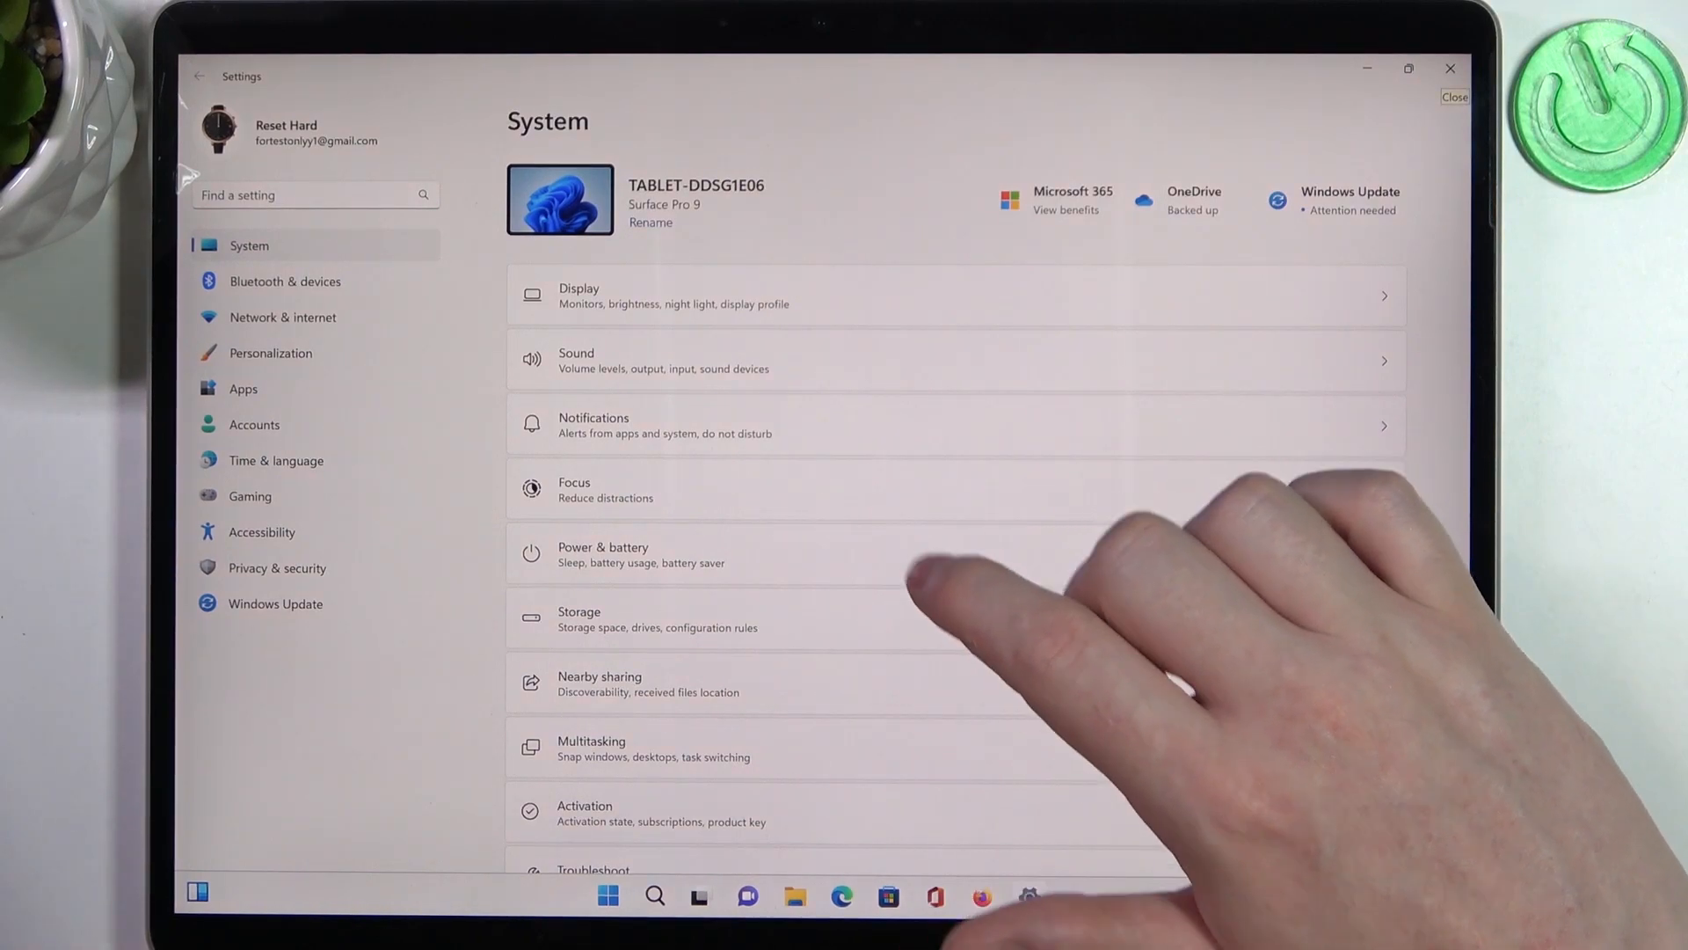
# - Go to Power & battery and set battery saver to turn on automatically Always
pyautogui.click(603, 554)
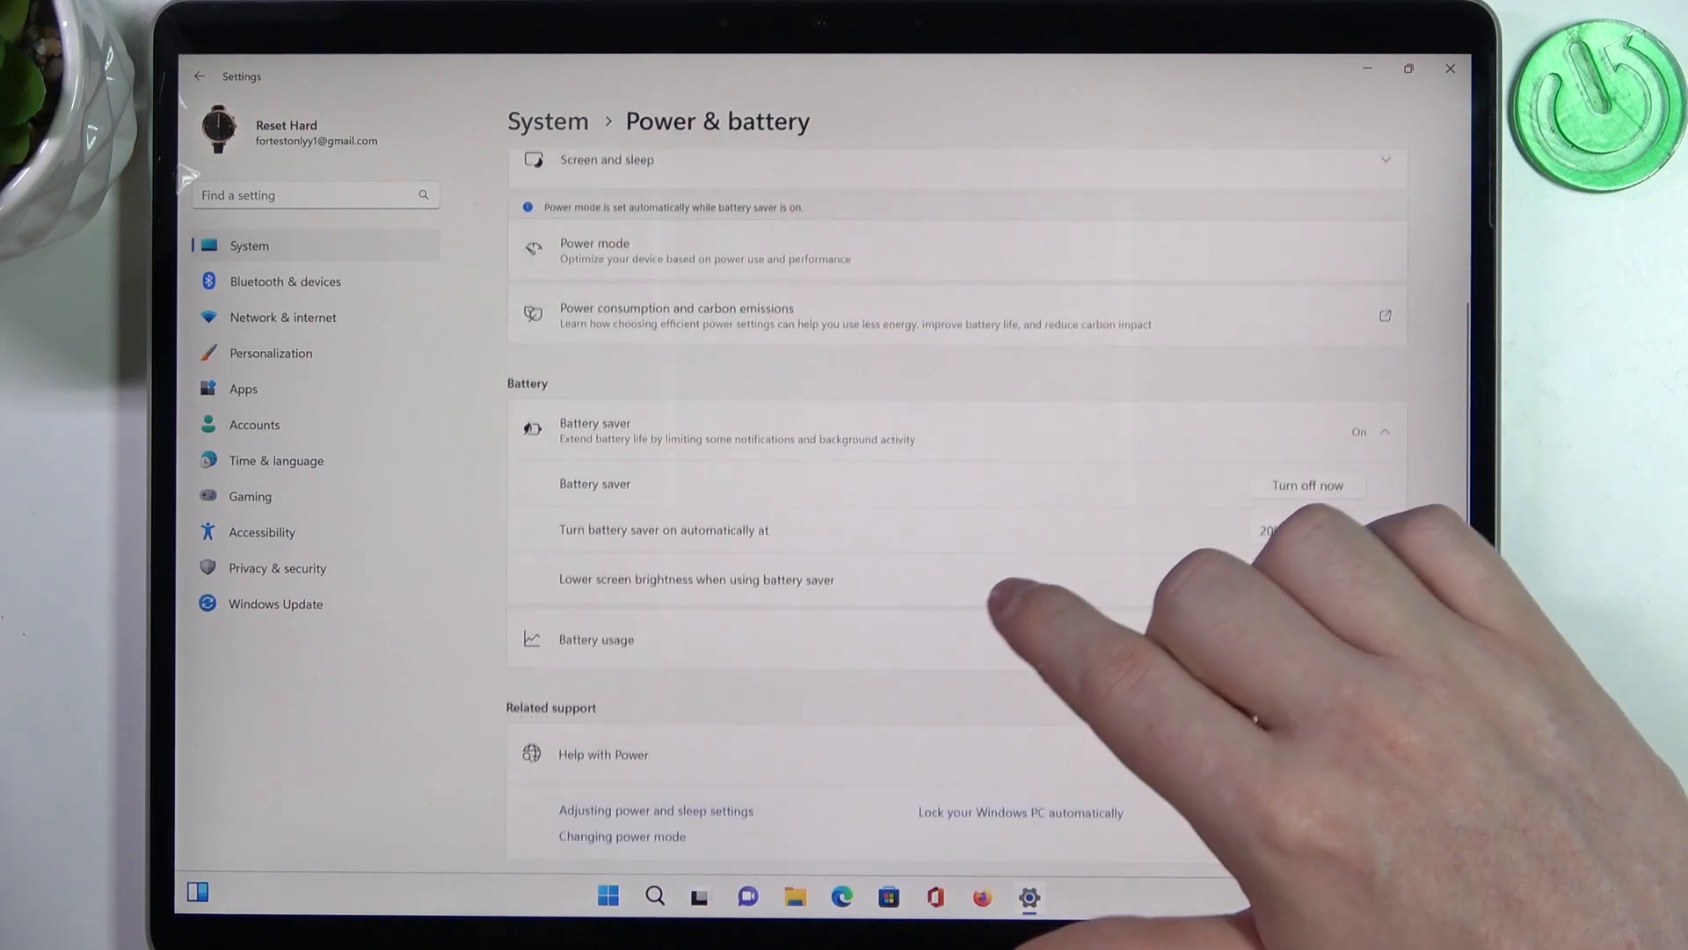
pyautogui.click(1347, 577)
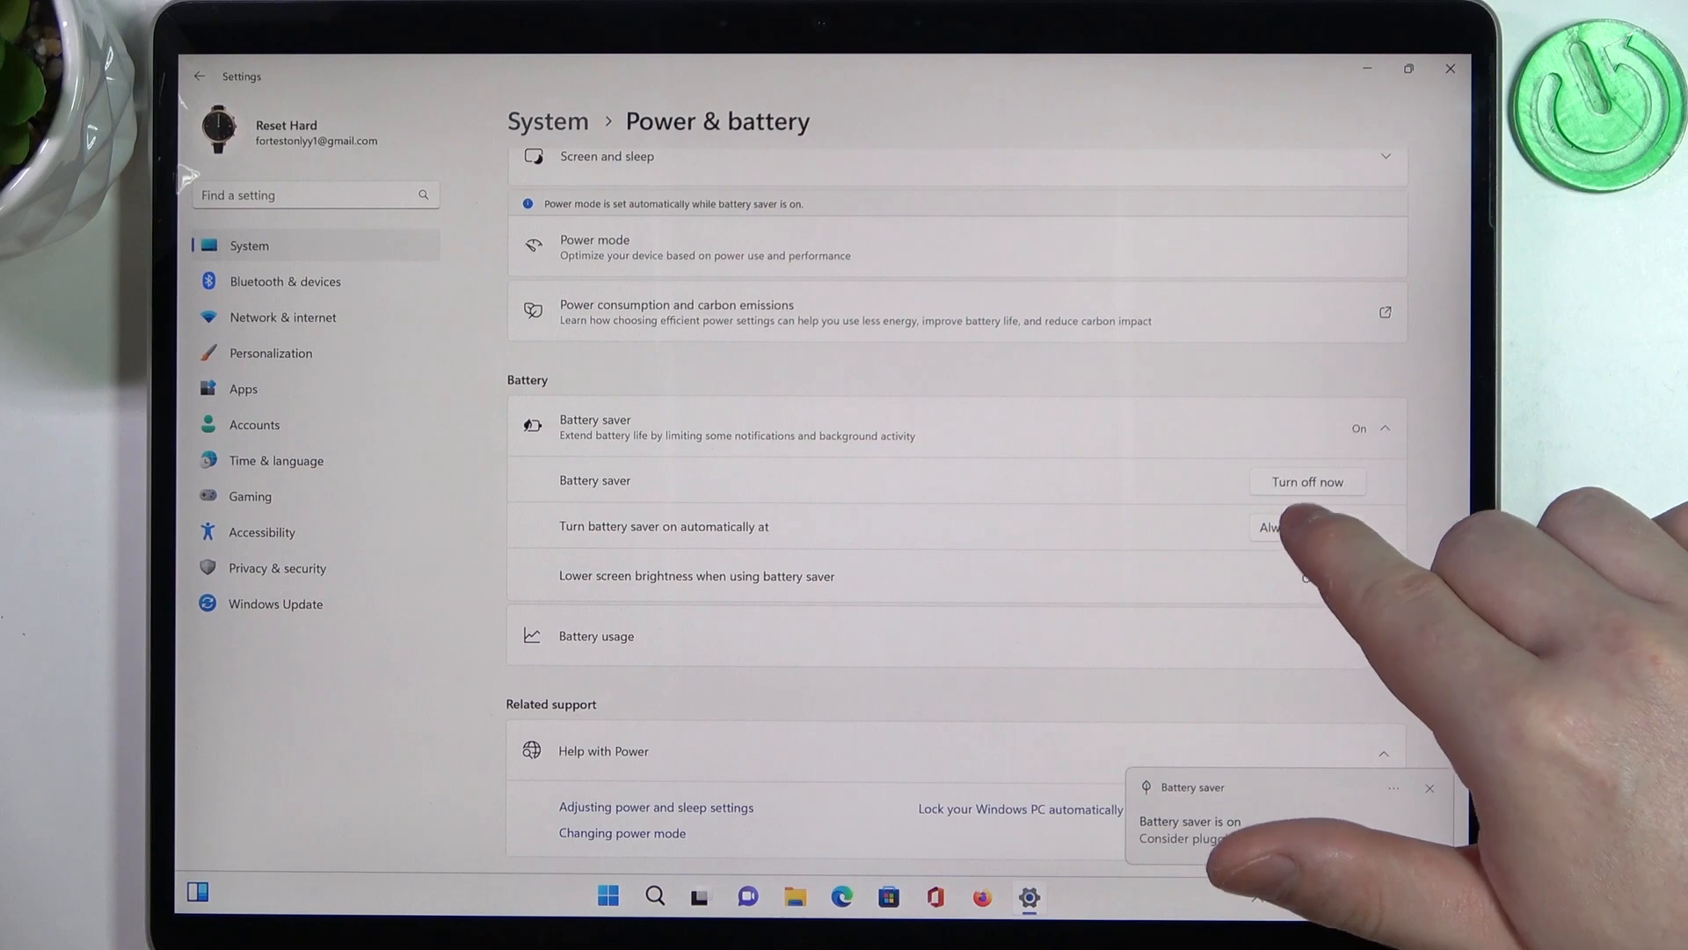
# - Set 'Turn battery saver on automatically at' to Never, then return to the System page
pyautogui.click(1270, 526)
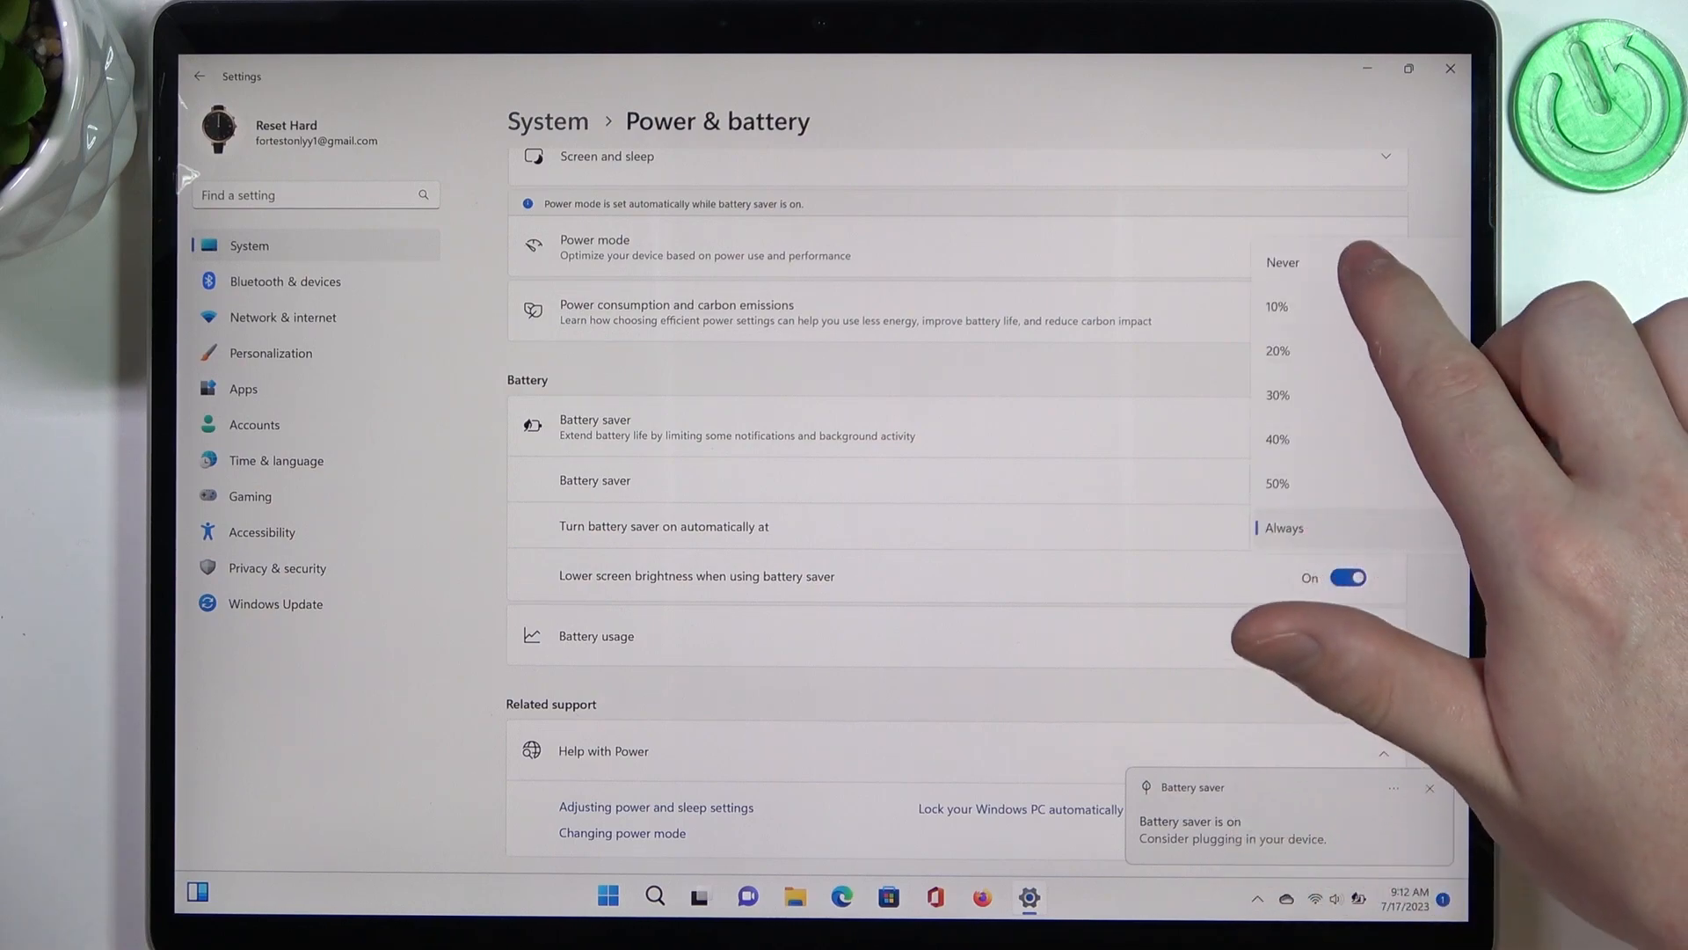
pyautogui.click(1282, 262)
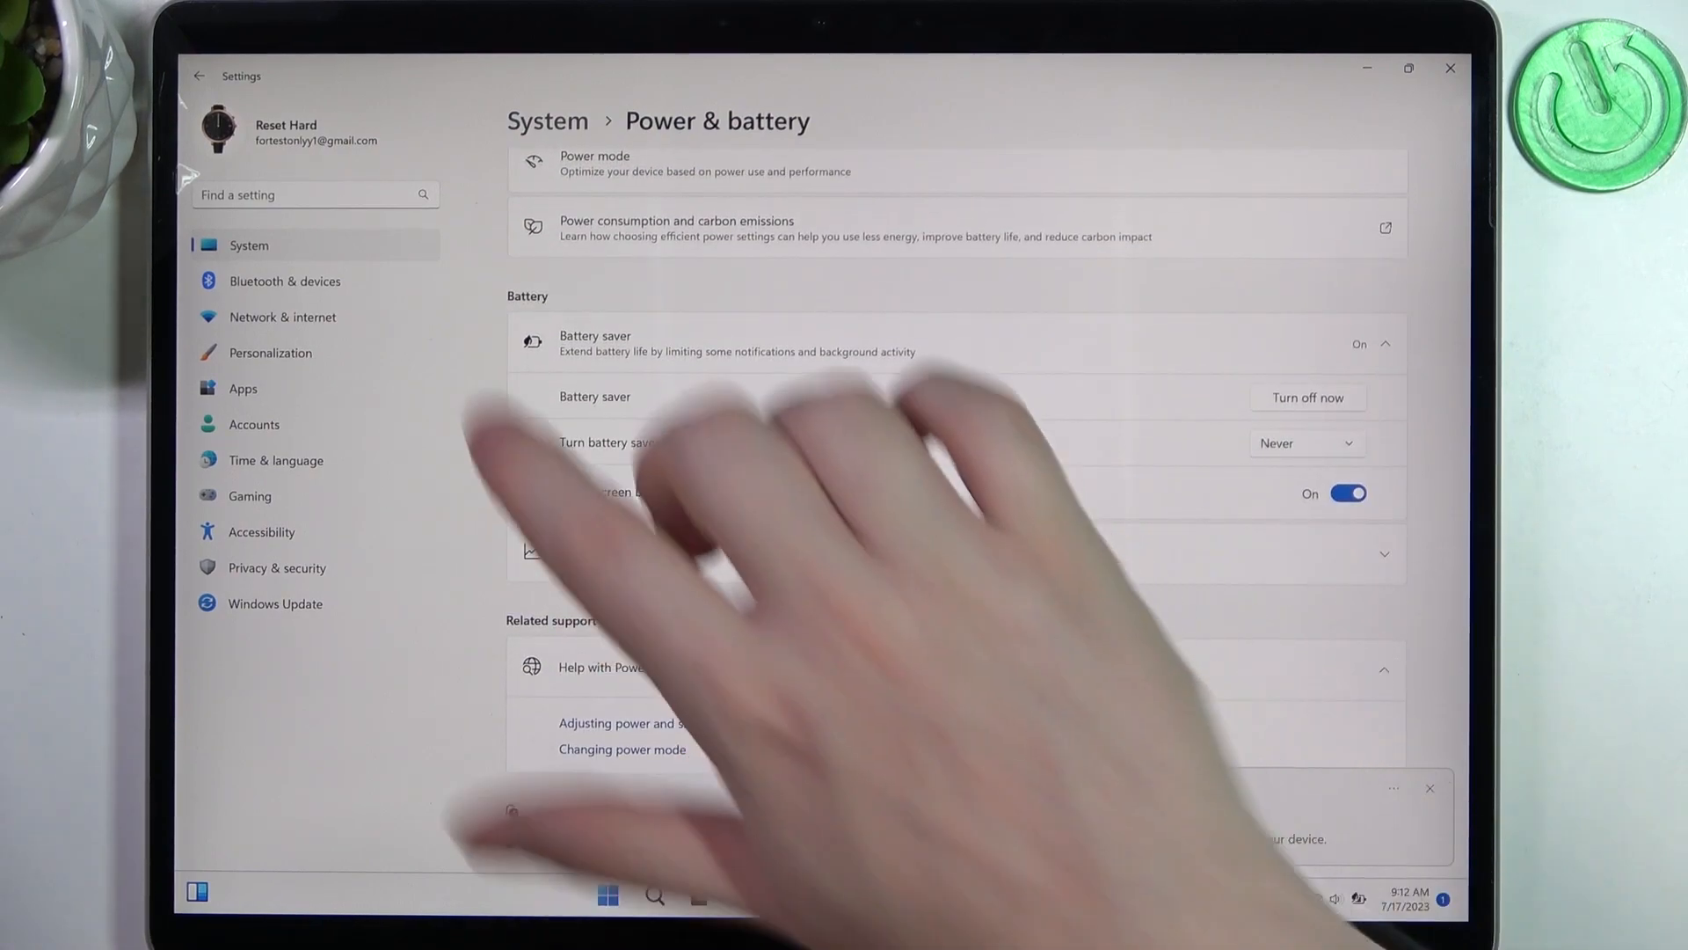
pyautogui.click(199, 76)
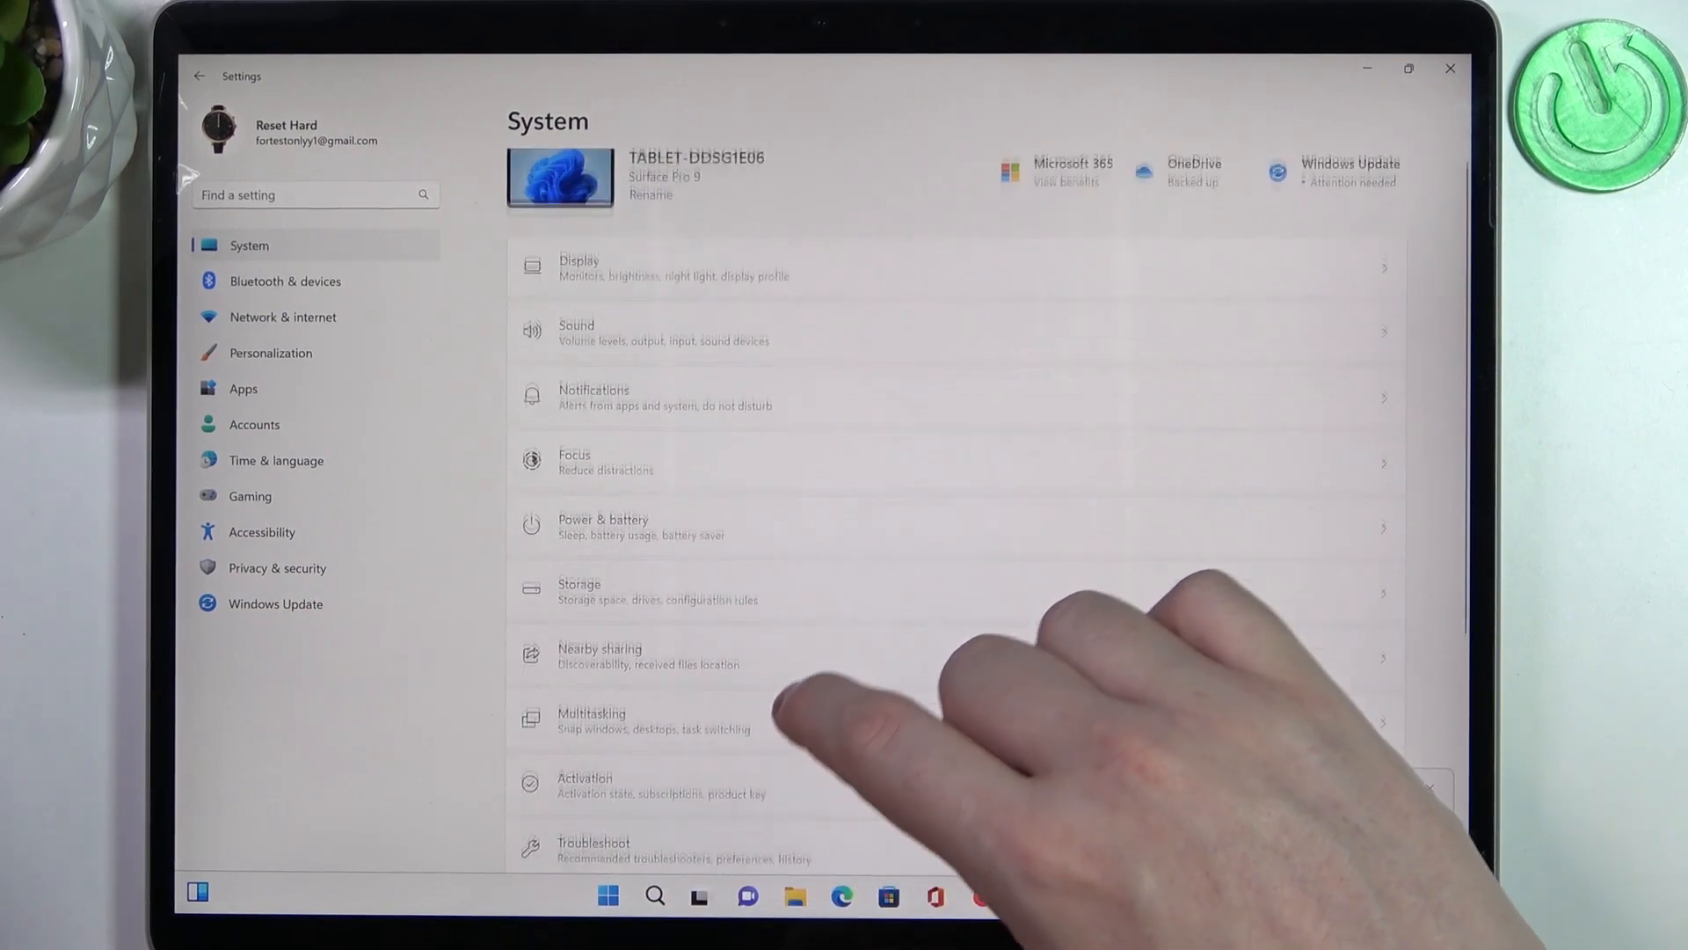